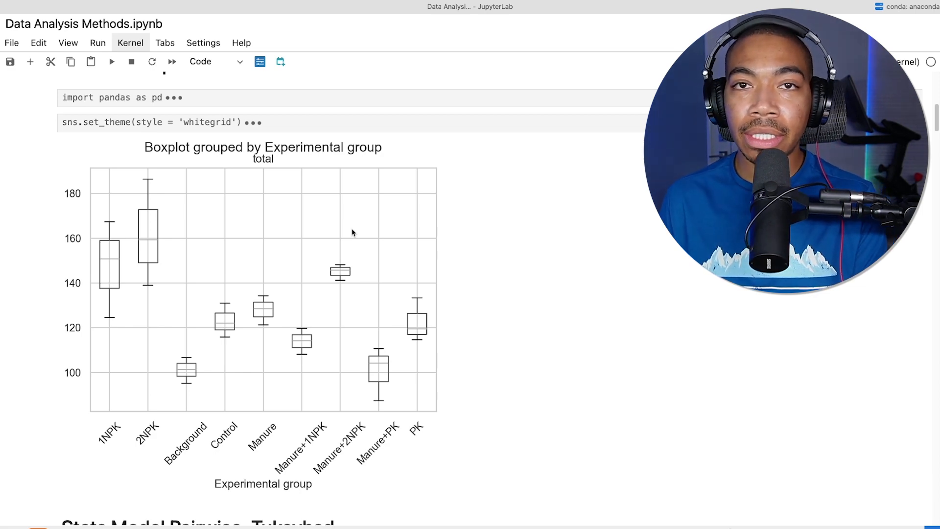
- Scroll past the boxplot and data-loading cell to the df.head() preview and the pairwise_tukeyhsd import
{"action": "scroll", "scroll_direction": "down", "scroll_amount": 3}
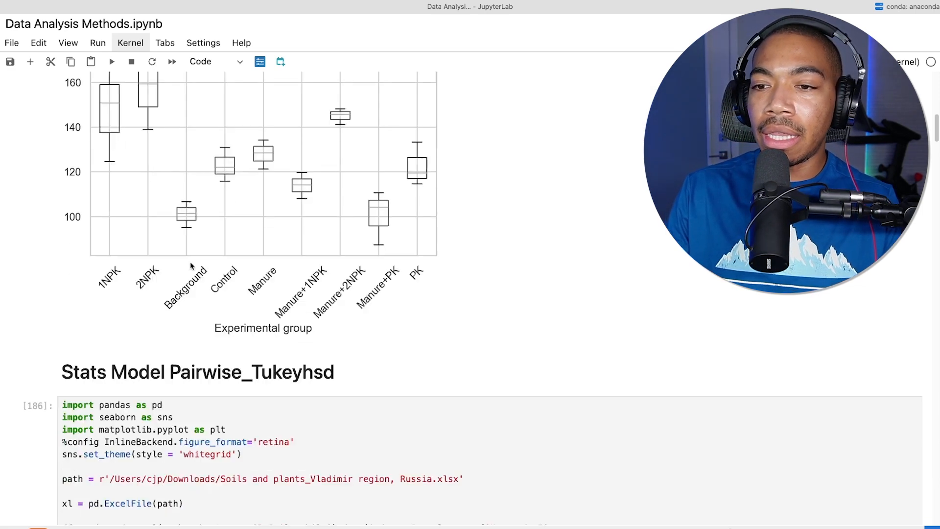
{"action": "scroll", "scroll_direction": "down", "scroll_amount": 3}
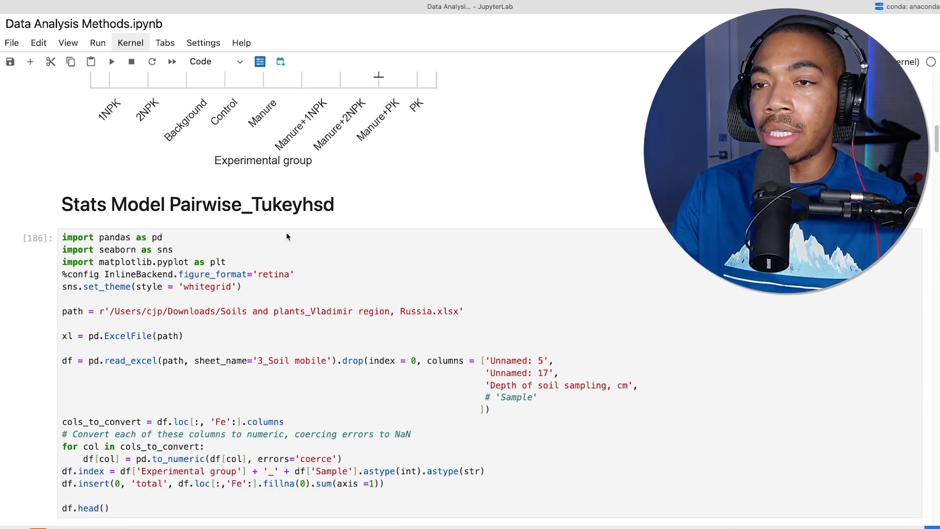
{"action": "left_click", "coordinate": [111, 61]}
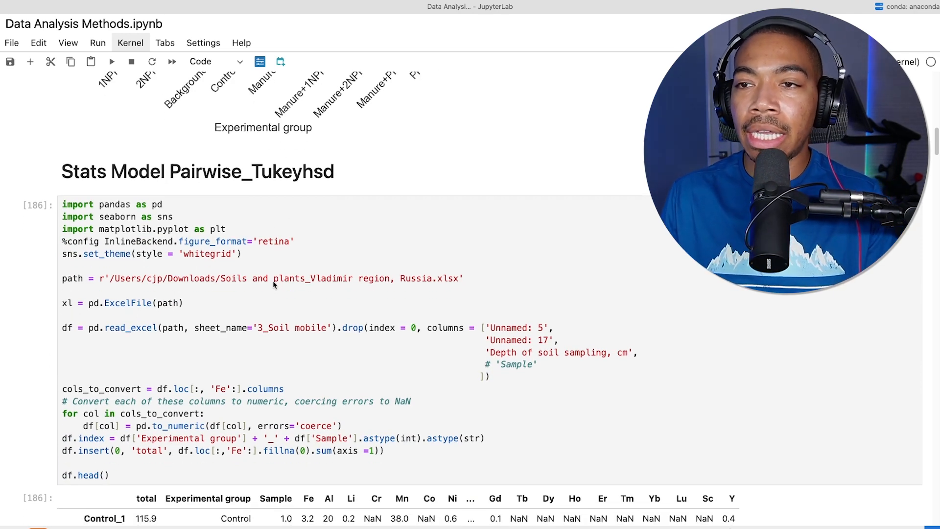
{"action": "scroll", "scroll_direction": "down", "scroll_amount": 3}
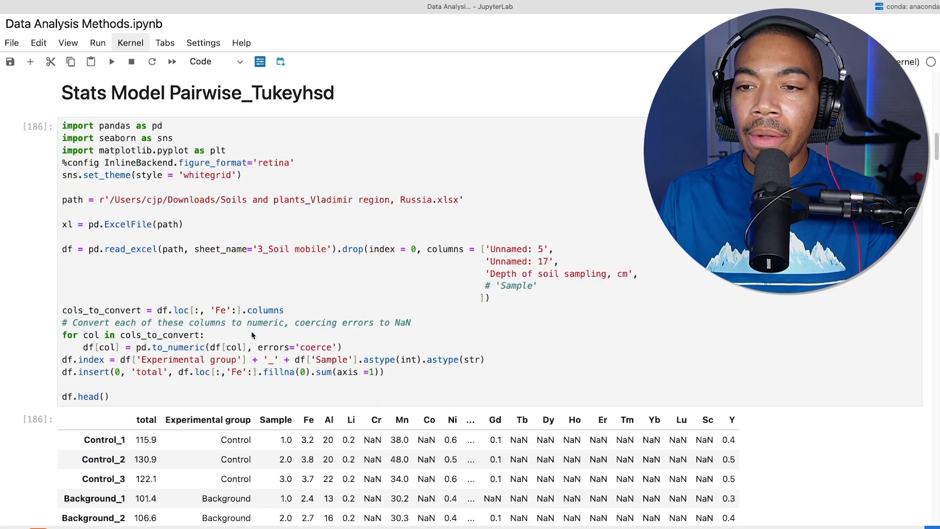
{"action": "scroll", "scroll_direction": "down", "scroll_amount": 3}
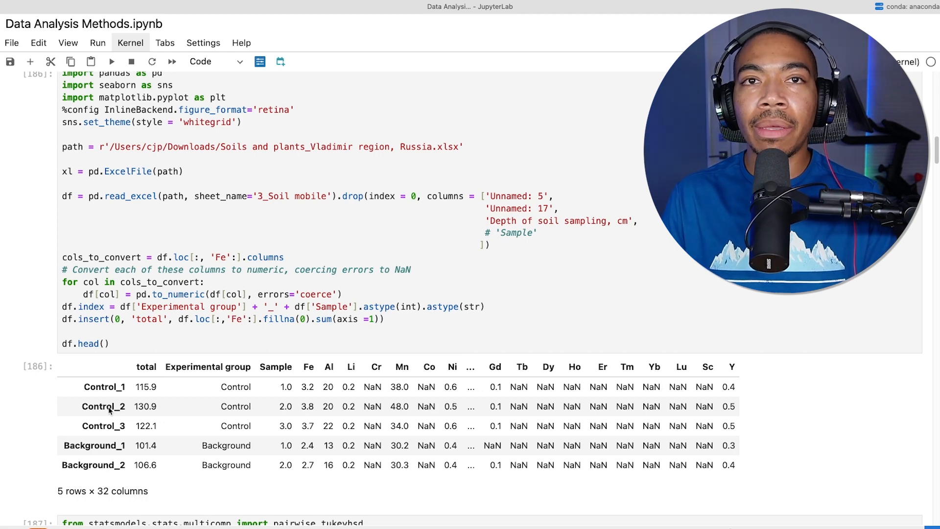
{"action": "mouse_move", "coordinate": [160, 263]}
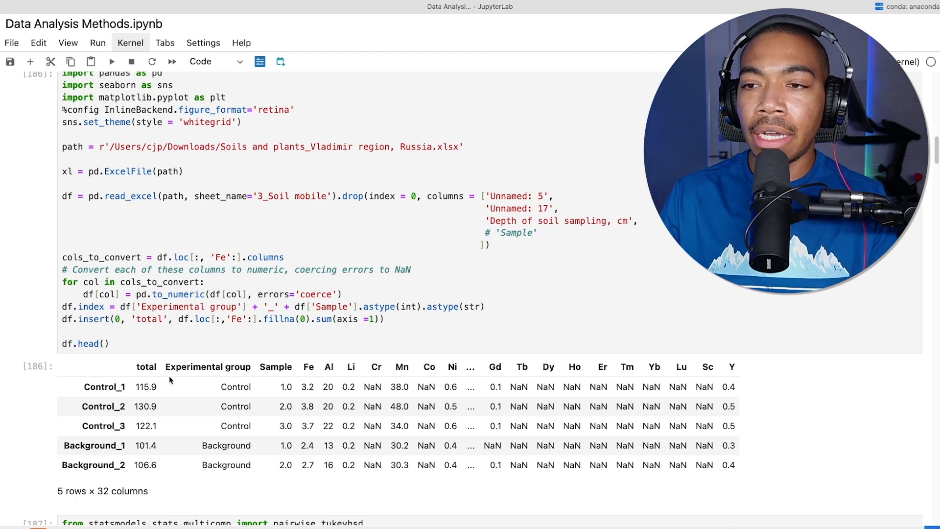
{"action": "mouse_move", "coordinate": [144, 421]}
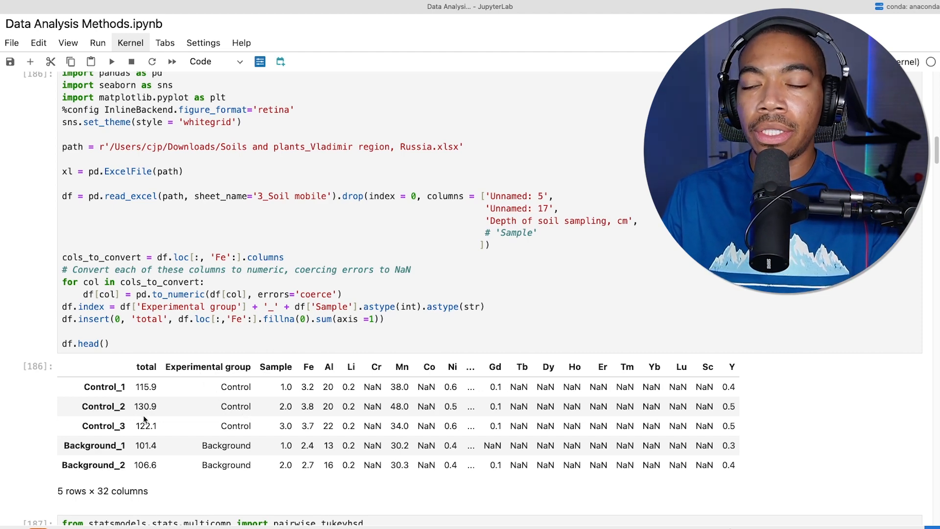
{"action": "mouse_move", "coordinate": [353, 361]}
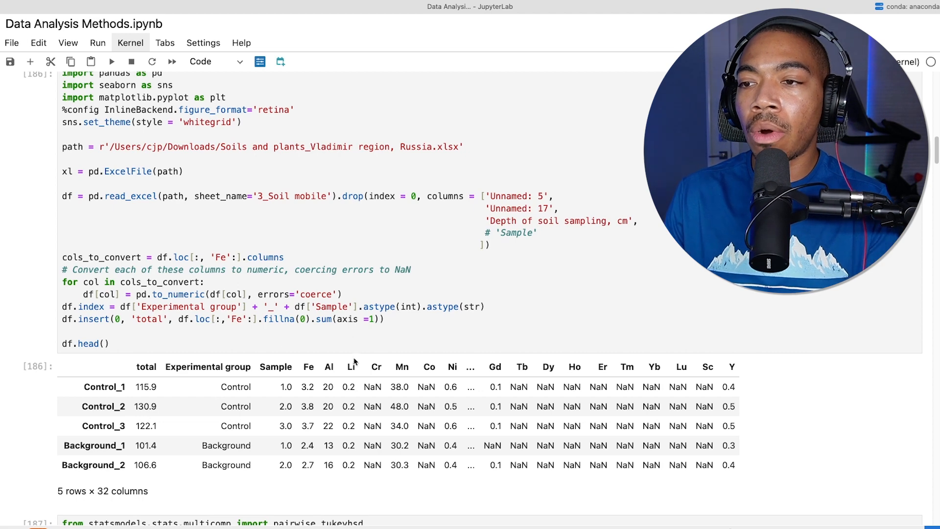
{"action": "scroll", "scroll_direction": "down", "scroll_amount": 3}
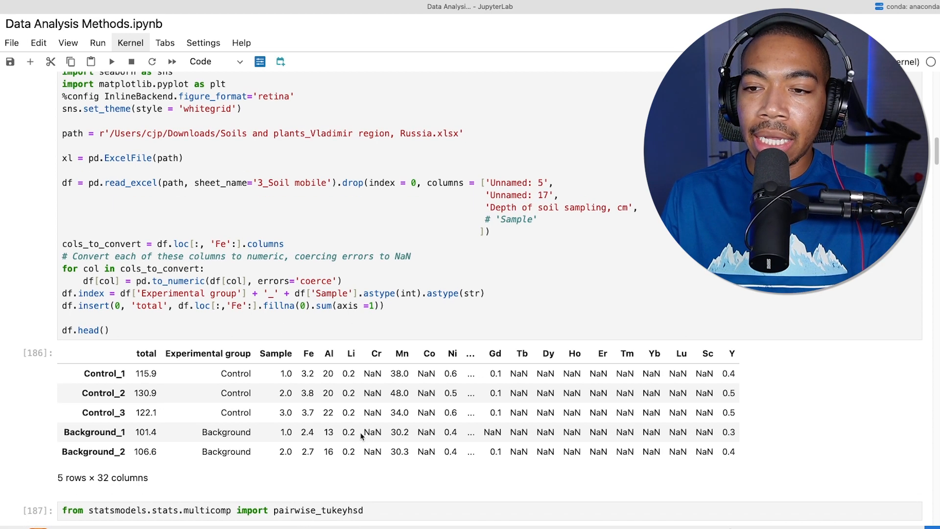
{"action": "scroll", "scroll_direction": "down", "scroll_amount": 3}
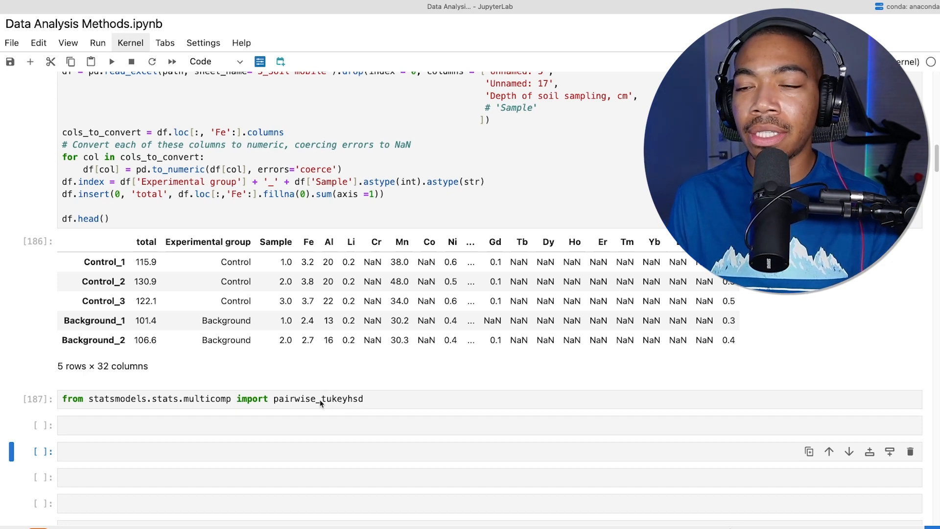
- Write tukey_result = pairwise_tukeyhsd(df['total'], df['Experimental group']) in the empty cell and run it
{"action": "left_click", "coordinate": [237, 425]}
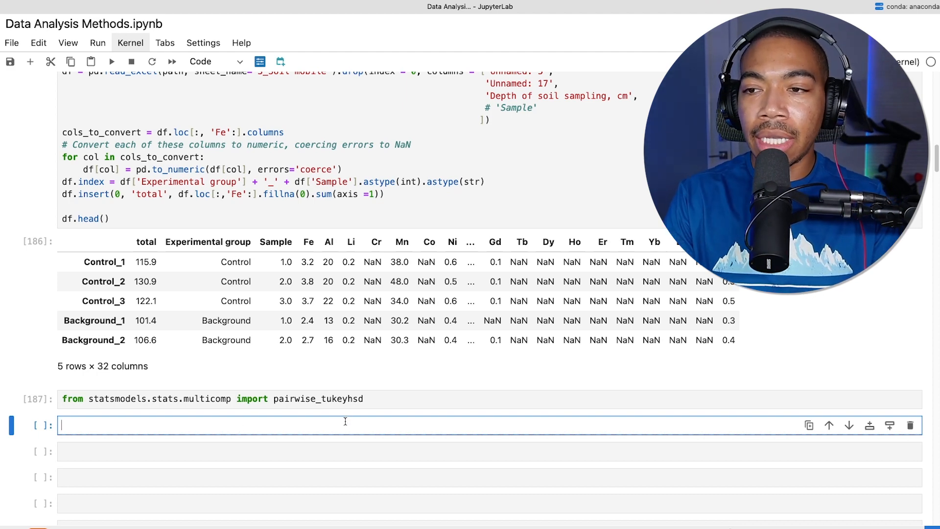
{"action": "type", "text": "pairwise_tukeyhsd(df."}
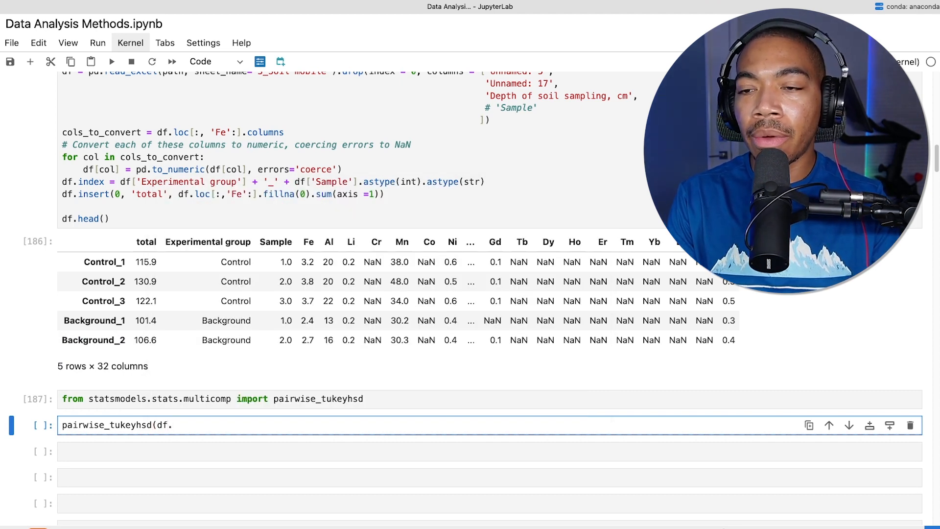
{"action": "type", "text": "['total'],"}
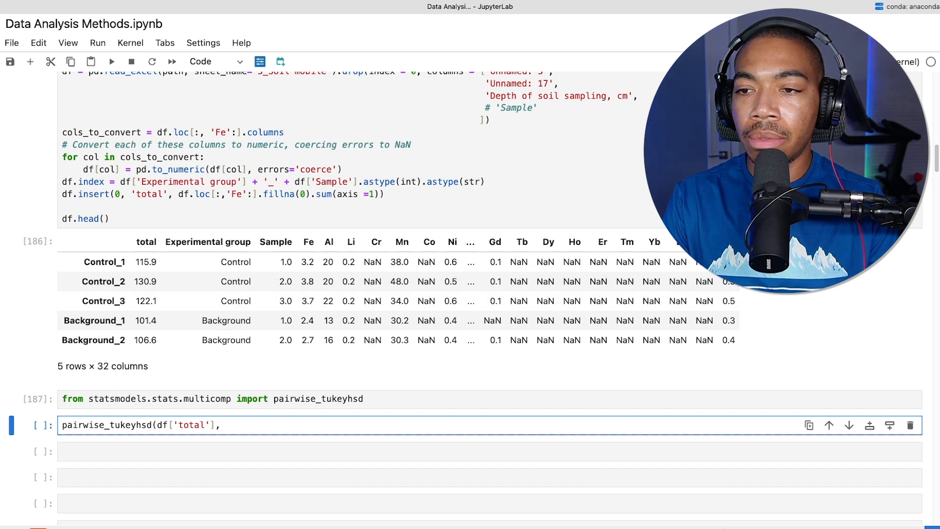
{"action": "type", "text": "df['Experimental group']"}
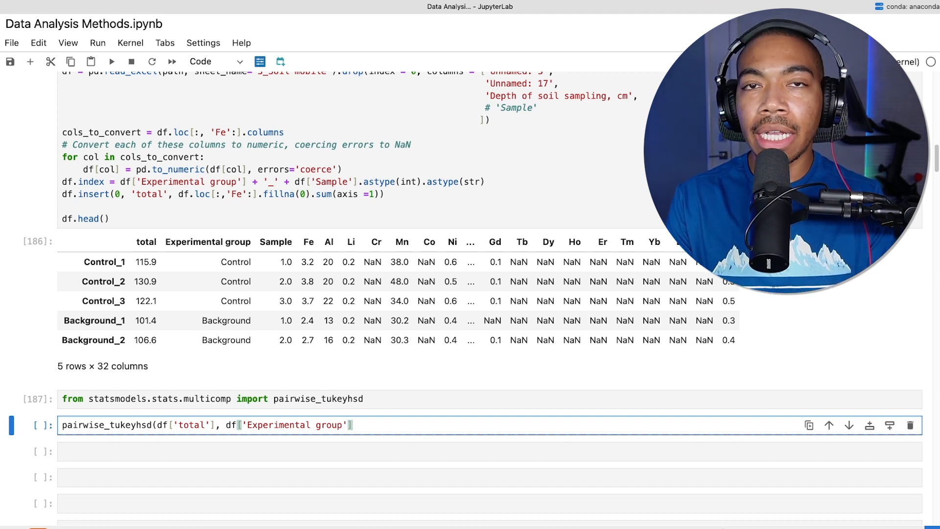
{"action": "type", "text": ","}
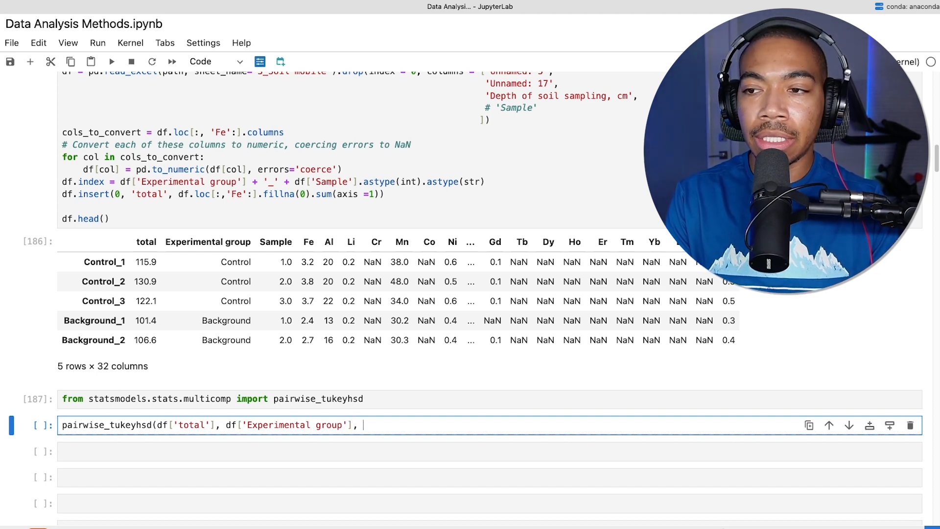
{"action": "key", "text": "shift+Tab"}
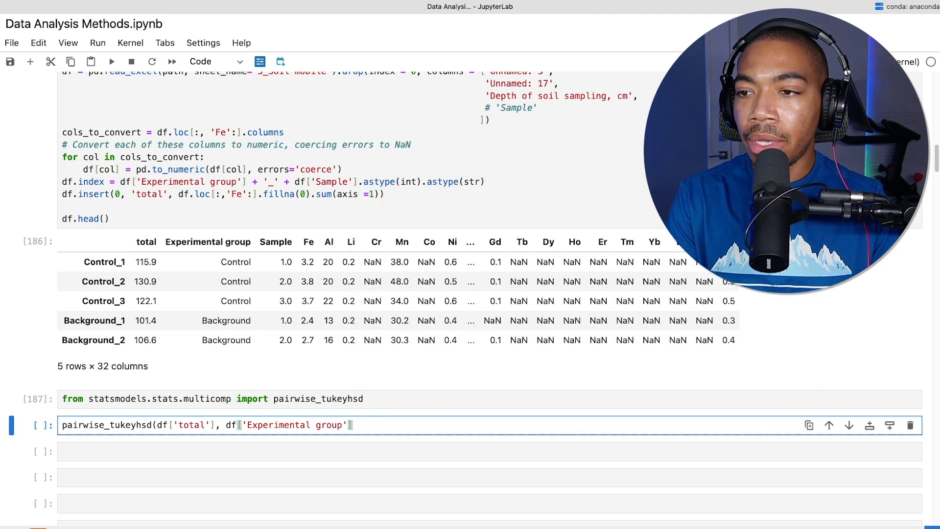
{"action": "type", "text": ")"}
{"action": "type", "text": "print("}
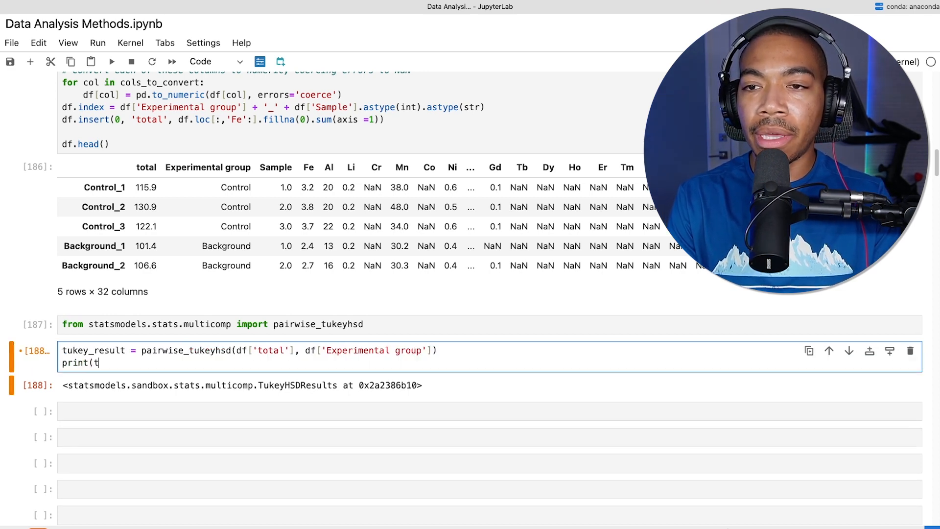
- Add print(tukey_result) and run to show the pairwise multiple-comparison table
{"action": "type", "text": "t)"}
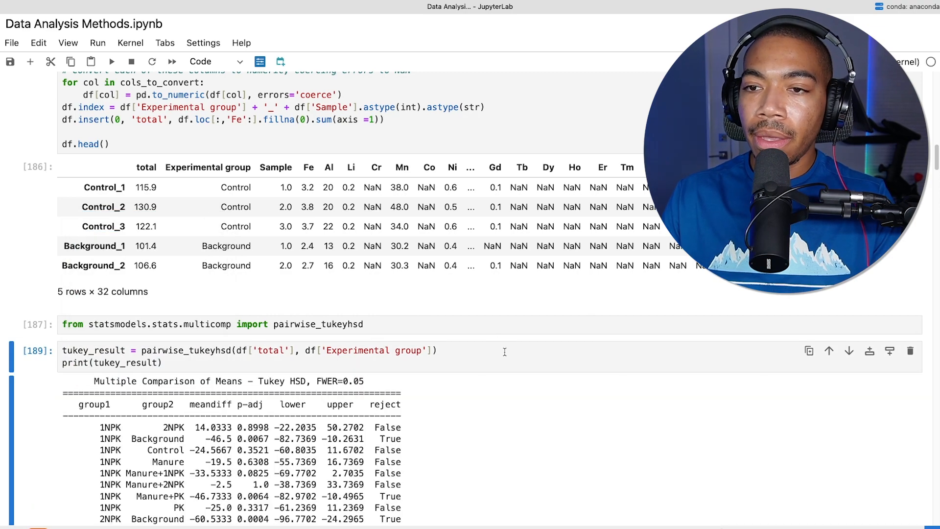
{"action": "scroll", "scroll_direction": "down", "scroll_amount": 3}
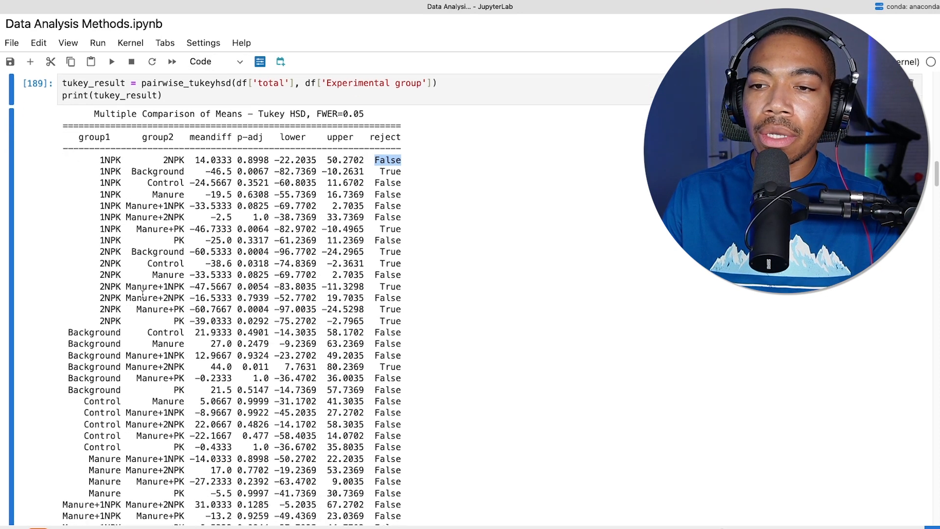
- Run tukey_result.summary() in a new cell to show the Tukey summary table
{"action": "scroll", "scroll_direction": "down", "scroll_amount": 3}
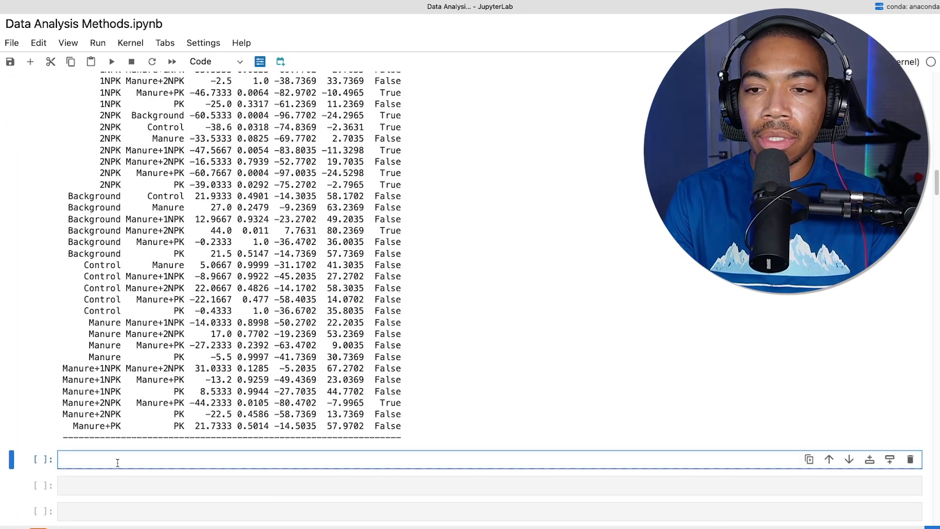
{"action": "type", "text": "tukey_result."}
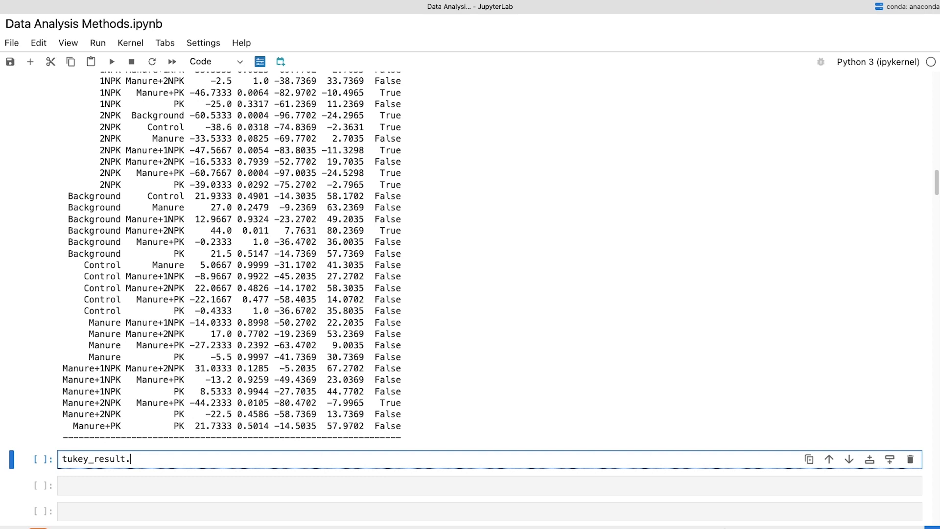
{"action": "type", "text": "summary("}
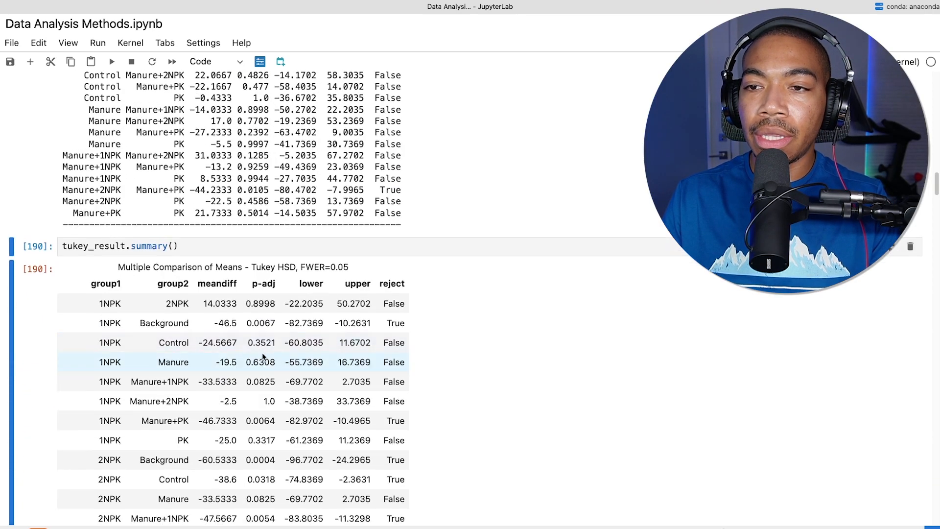
{"action": "scroll", "scroll_direction": "down", "scroll_amount": 3}
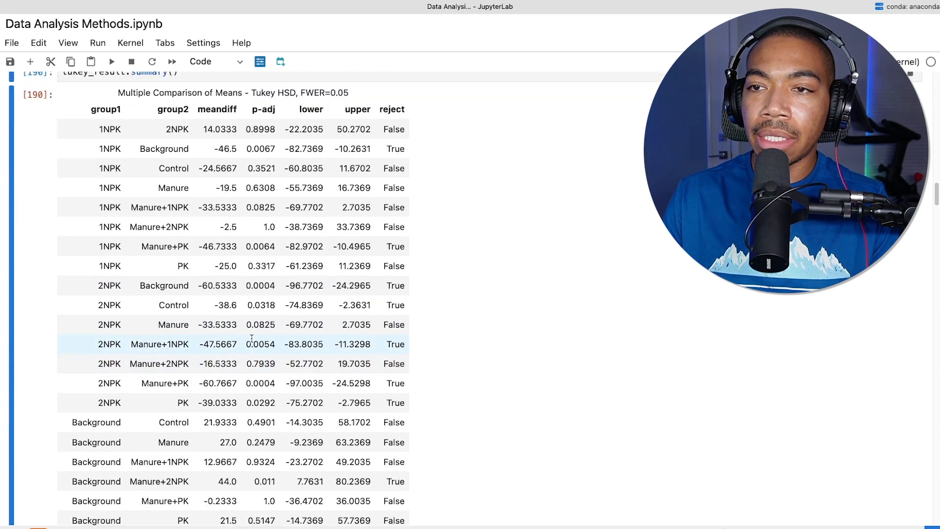
{"action": "scroll", "scroll_direction": "down", "scroll_amount": 3}
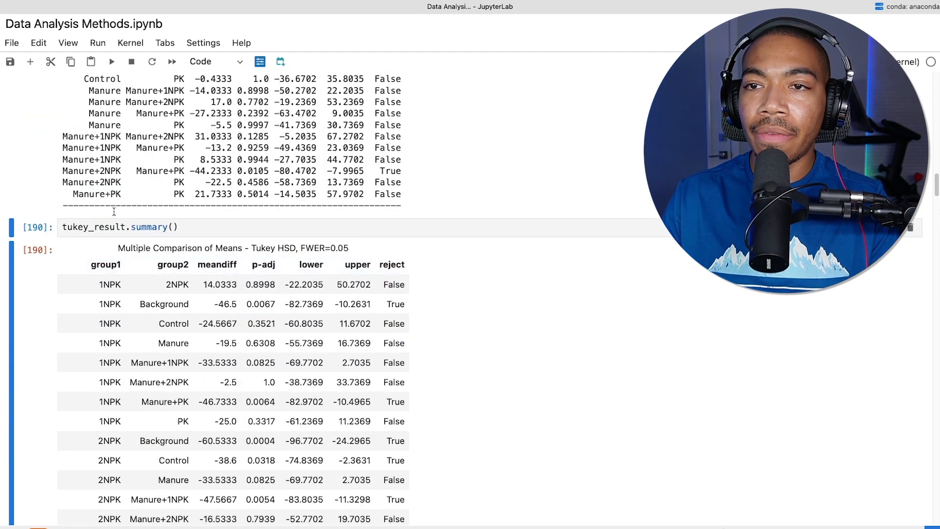
- Wrap it as pd.DataFrame(tukey_result.summary()) and rerun to get 36 numbered group-pair rows
{"action": "type", "text": "pd."}
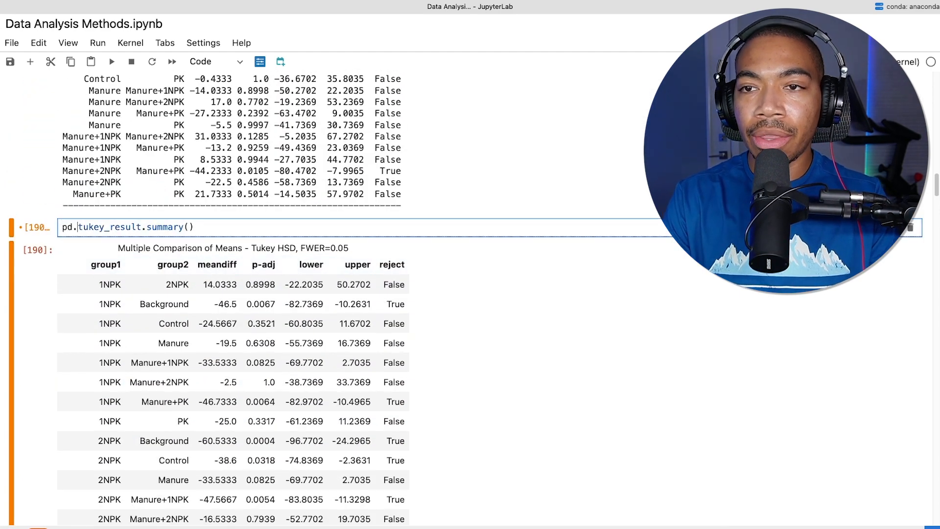
{"action": "type", "text": "DataFrame("}
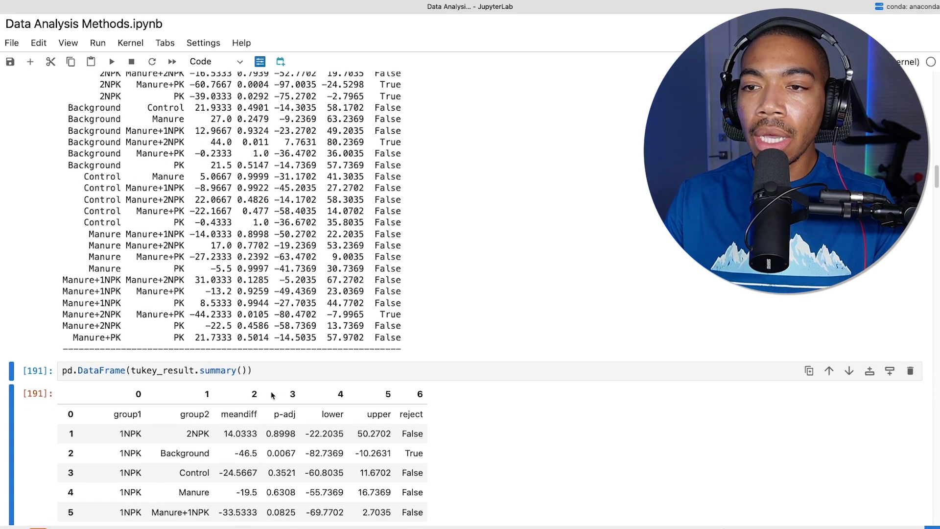
{"action": "scroll", "scroll_direction": "down", "scroll_amount": 3}
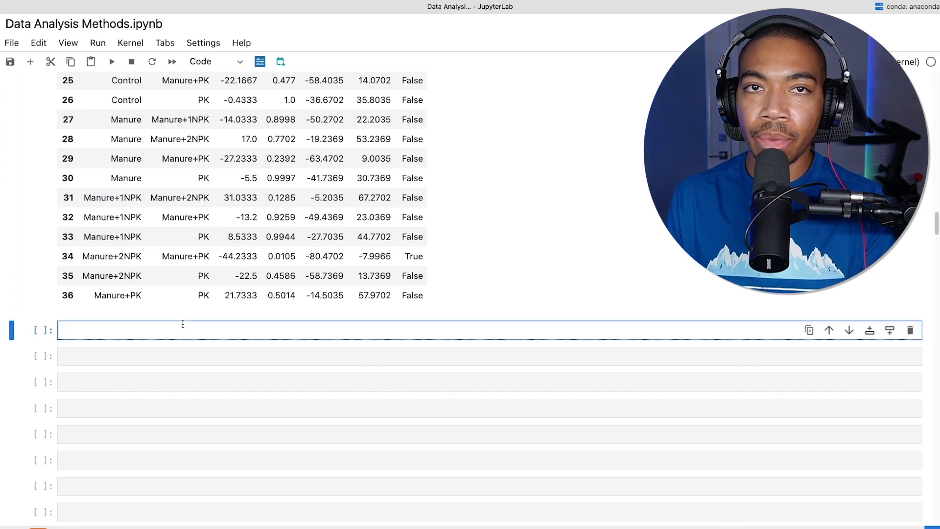
- Run tukey_result.plot_simultaneous(comparison_name='Background') to plot simultaneous confidence intervals per group
{"action": "type", "text": "tukey_result."}
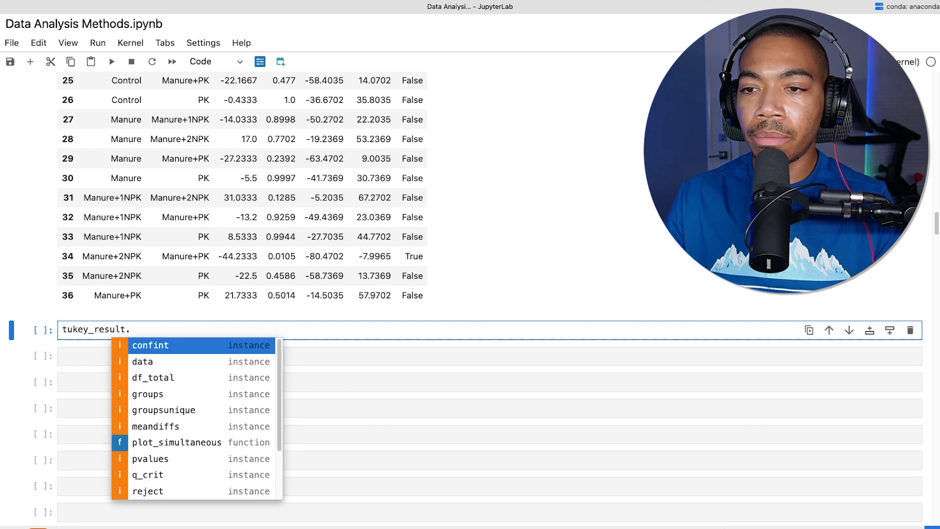
{"action": "type", "text": "plot_simultaneous("}
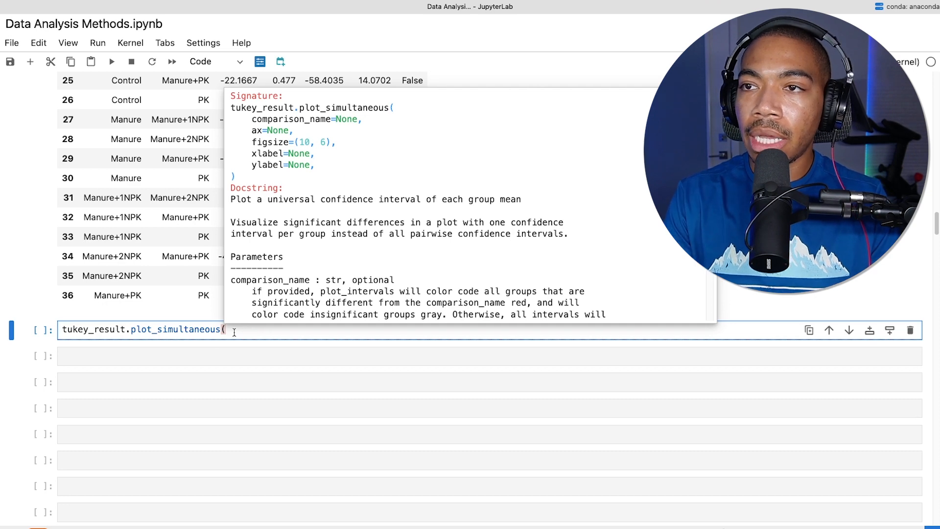
{"action": "type", "text": "comparison_name="}
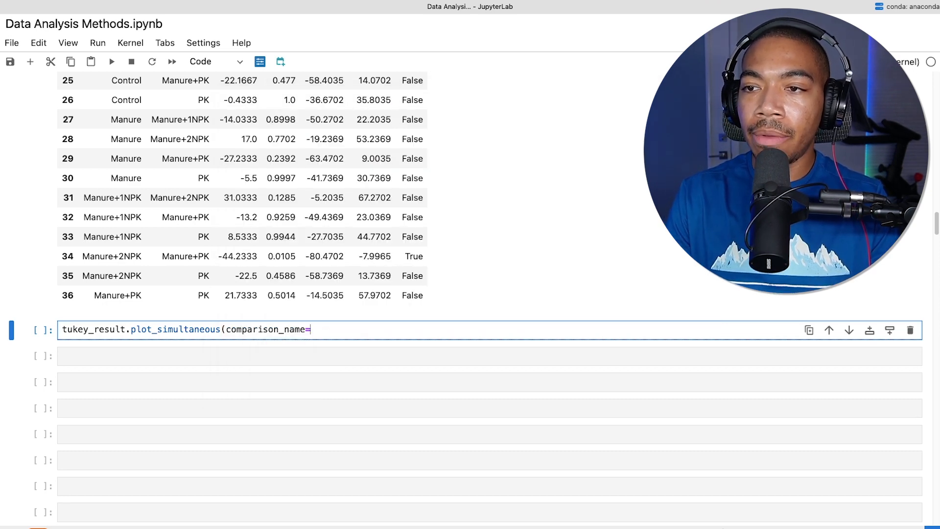
{"action": "type", "text": "'B"}
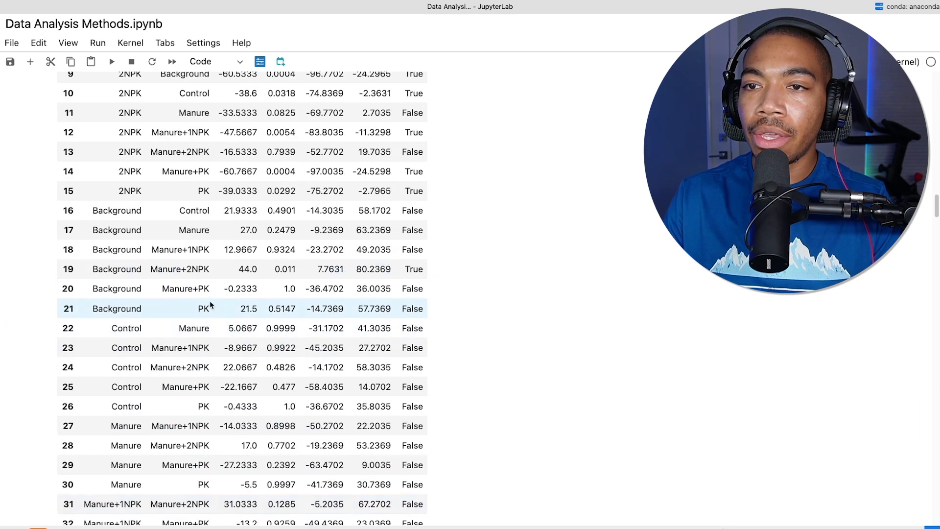
{"action": "type", "text": "tukey_result.plot_simultaneous(comparison_name='Back"}
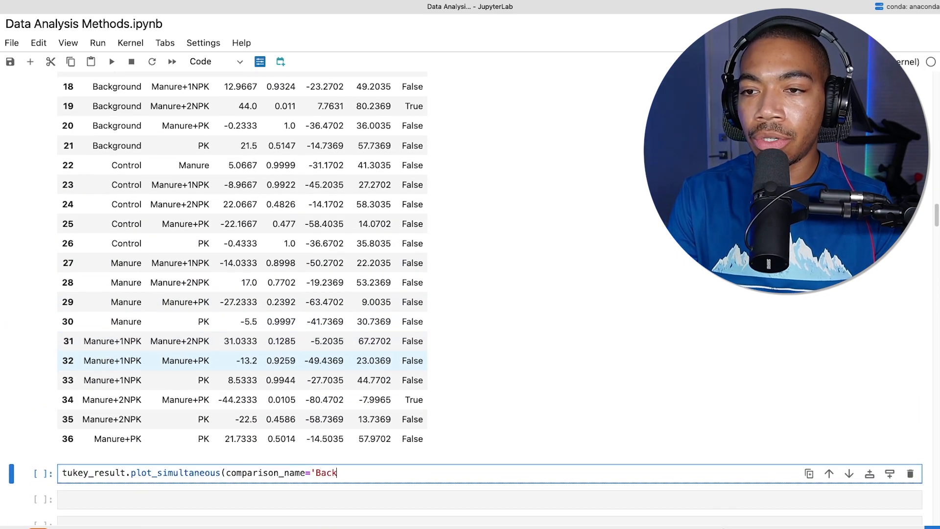
{"action": "type", "text": "ground')"}
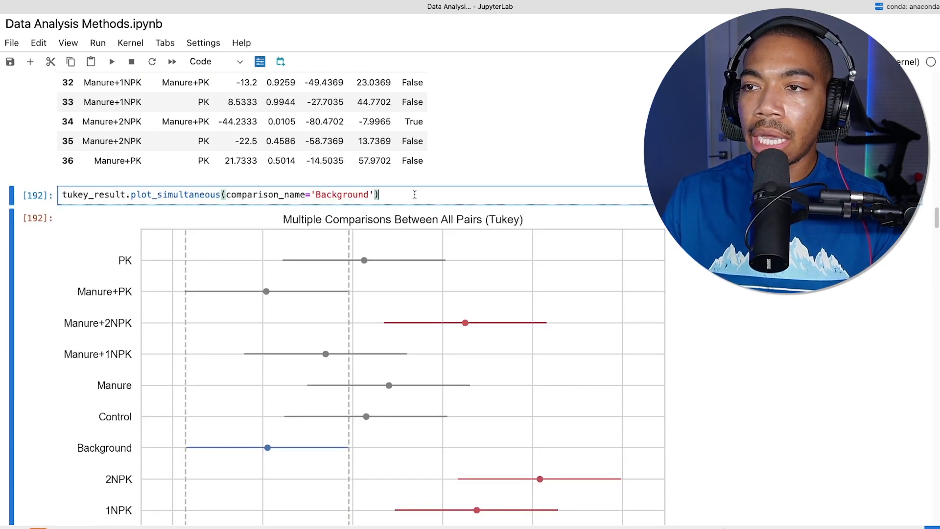
- Add plt.show() under the plot_simultaneous call and rerun so the Background chart renders once
{"action": "scroll", "scroll_direction": "down", "scroll_amount": 3}
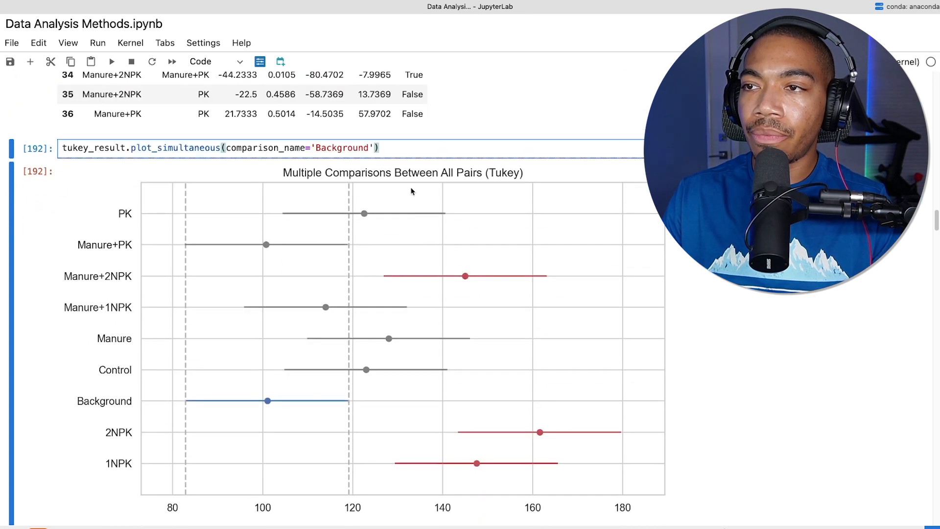
{"action": "type", "text": "plt.show("}
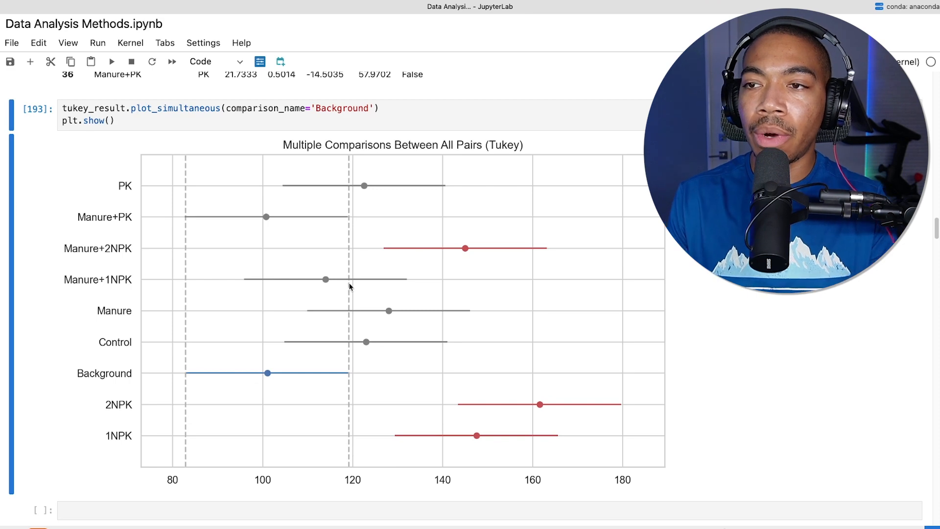
{"action": "mouse_move", "coordinate": [473, 445]}
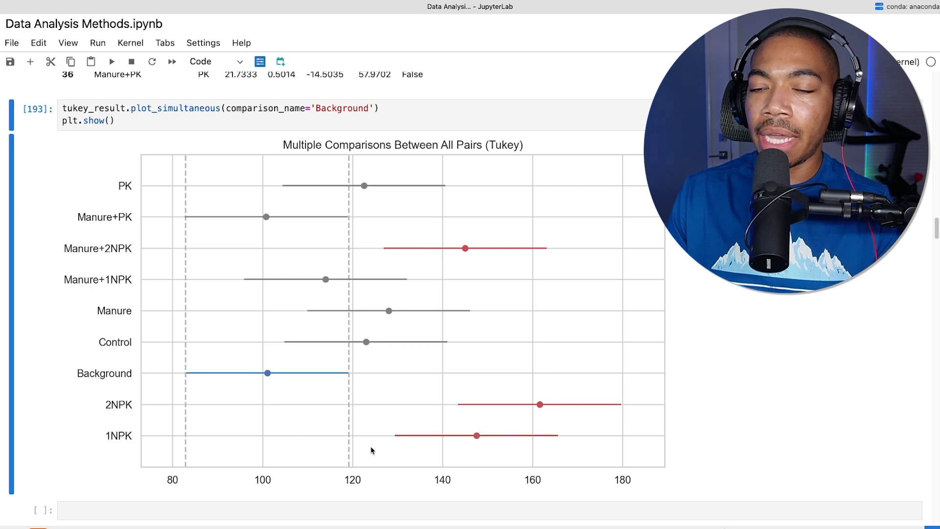
{"action": "mouse_move", "coordinate": [115, 410]}
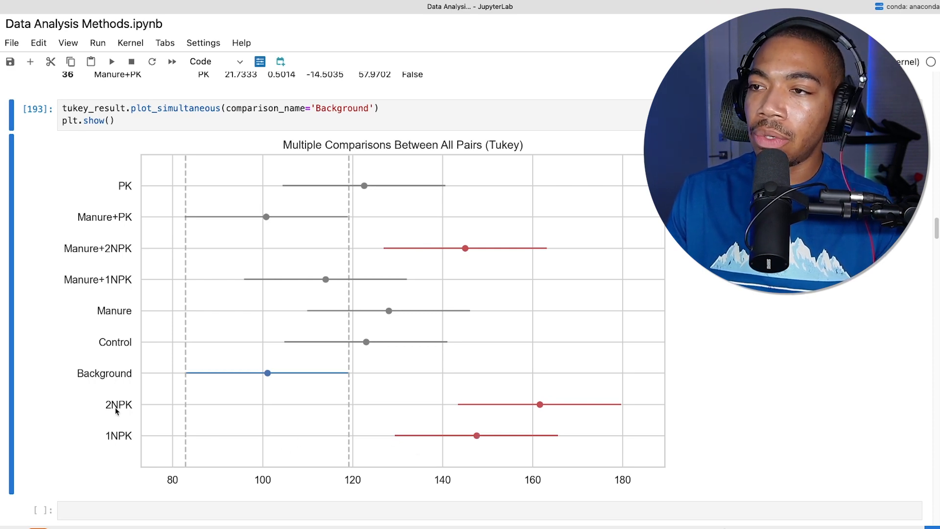